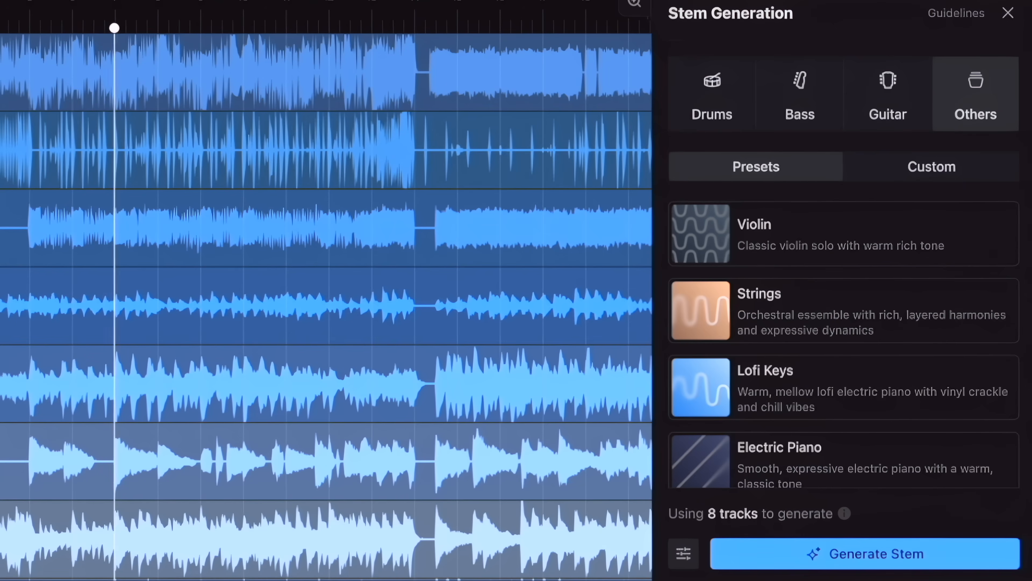
Step: Close the Stem Generation panel, leaving only the NATE BASS track in the session
left_click(1007, 14)
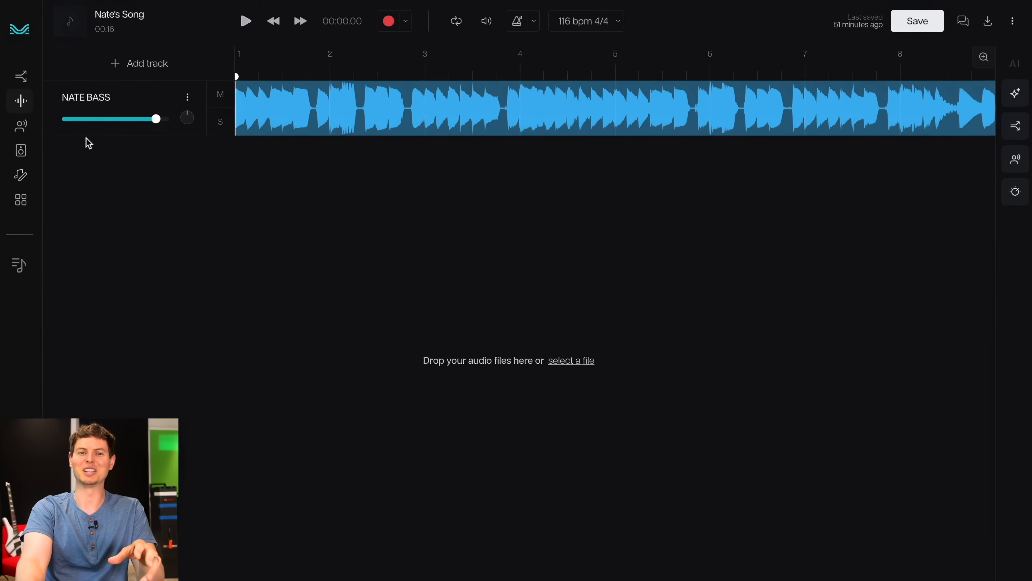
mouse_move(126, 106)
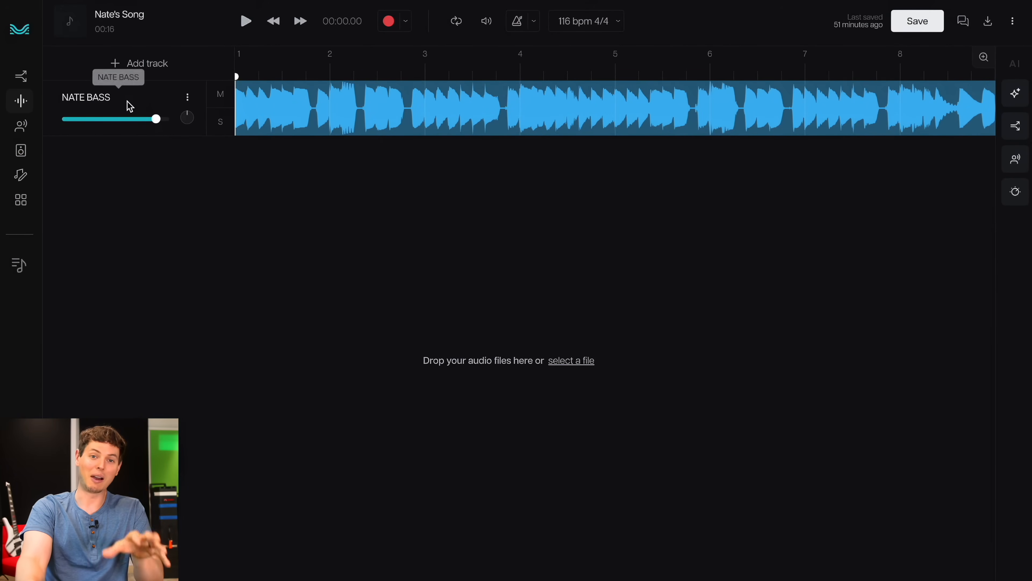
mouse_move(843, 175)
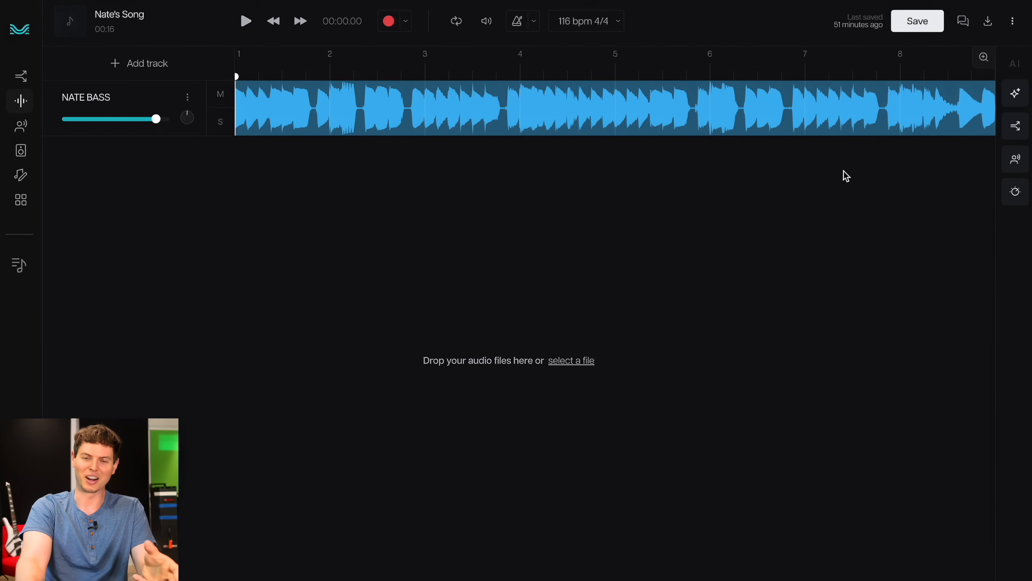
mouse_move(939, 144)
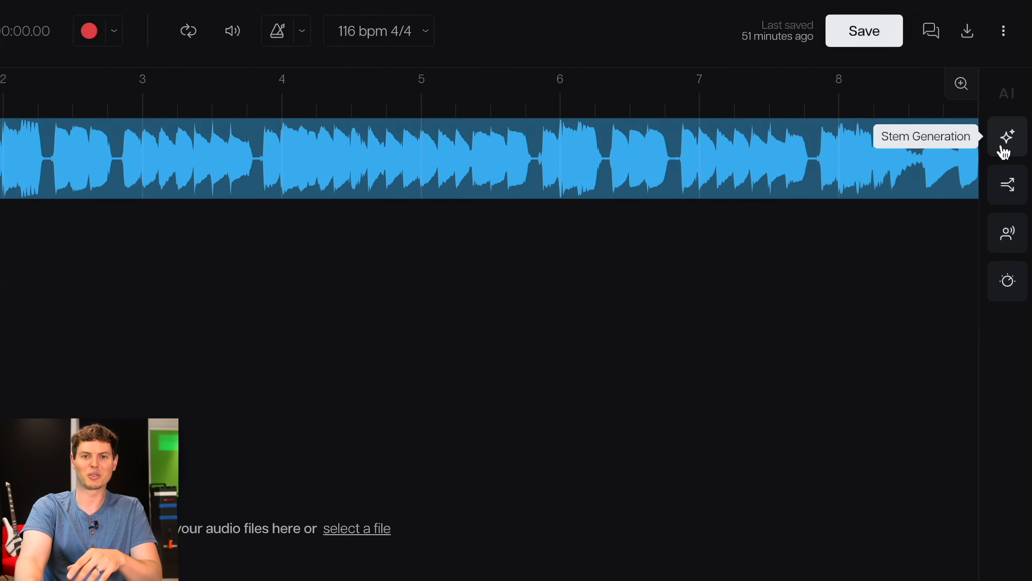
Step: Show the Drums presets in Stem Generation and browse down the preset list
left_click(1008, 137)
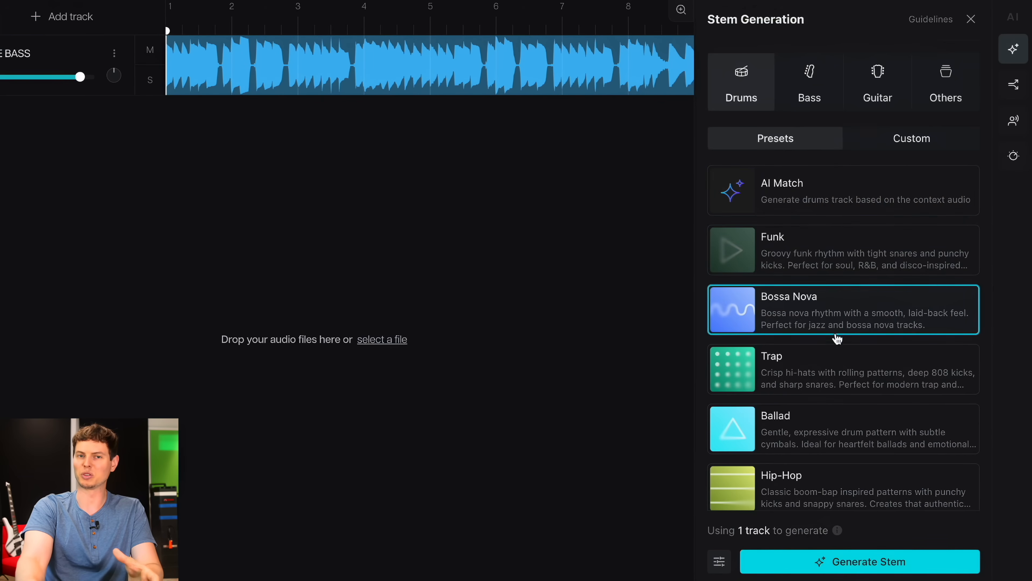
scroll("down", 3)
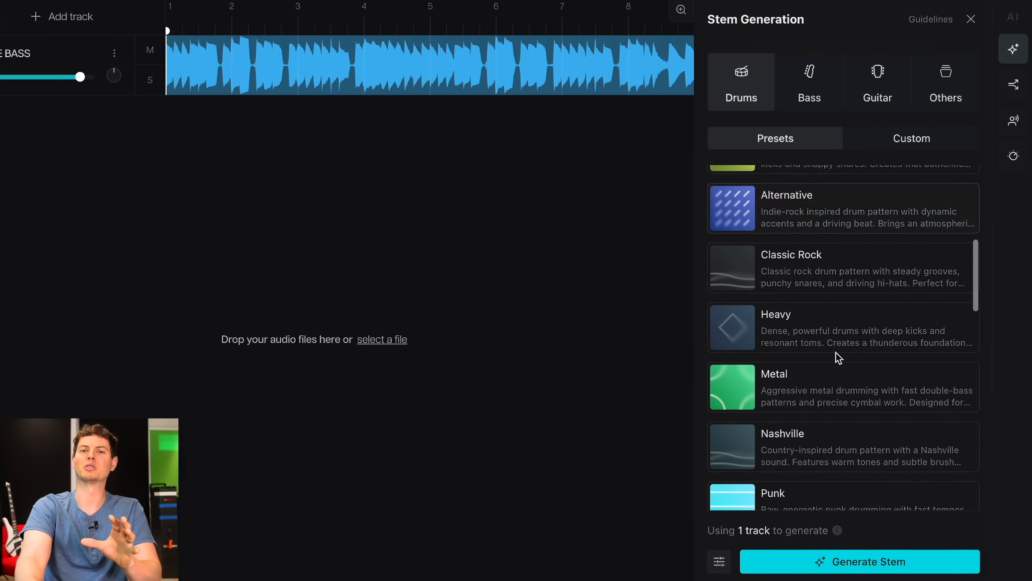
scroll("down", 3)
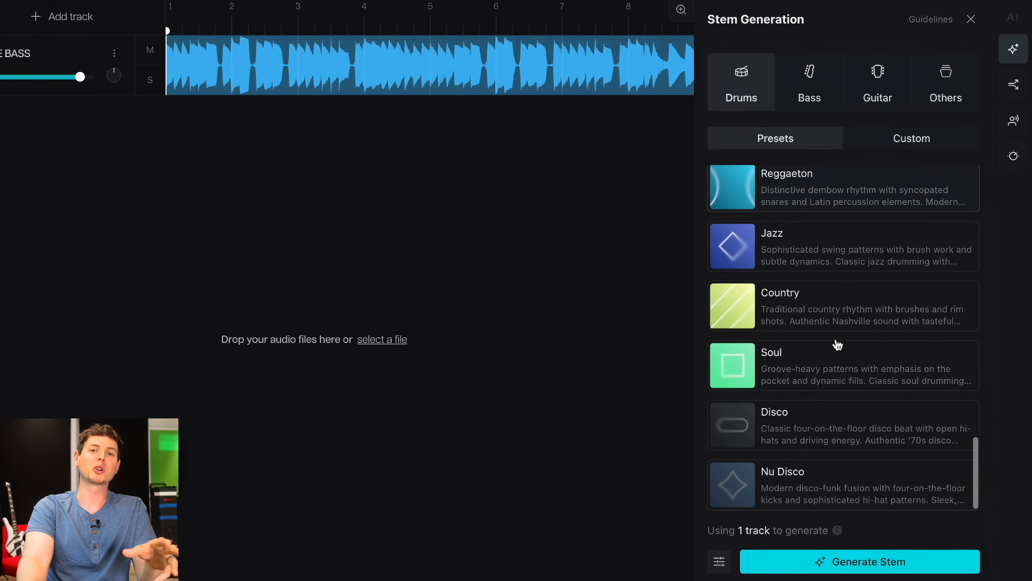
left_click(912, 139)
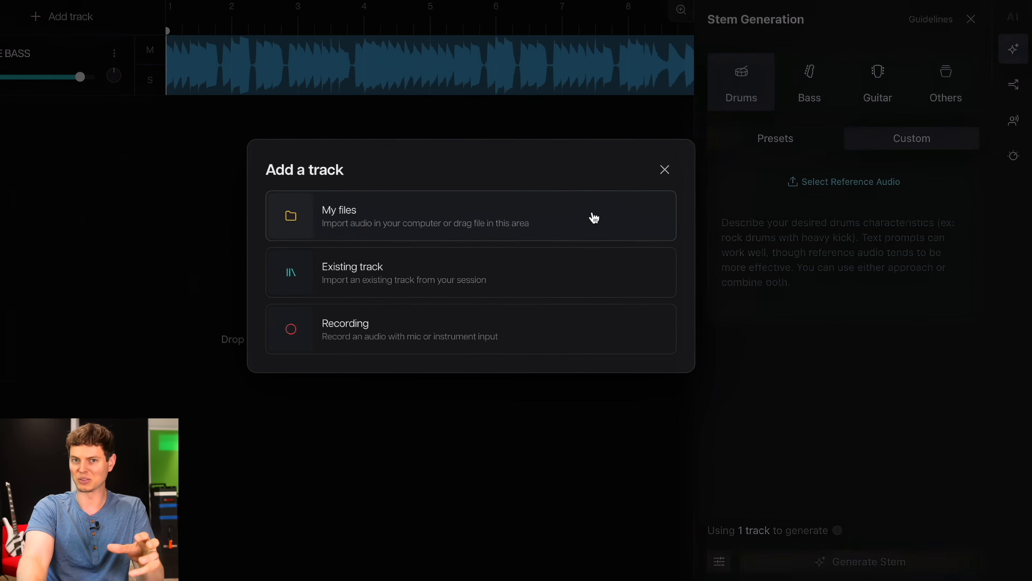
mouse_move(568, 275)
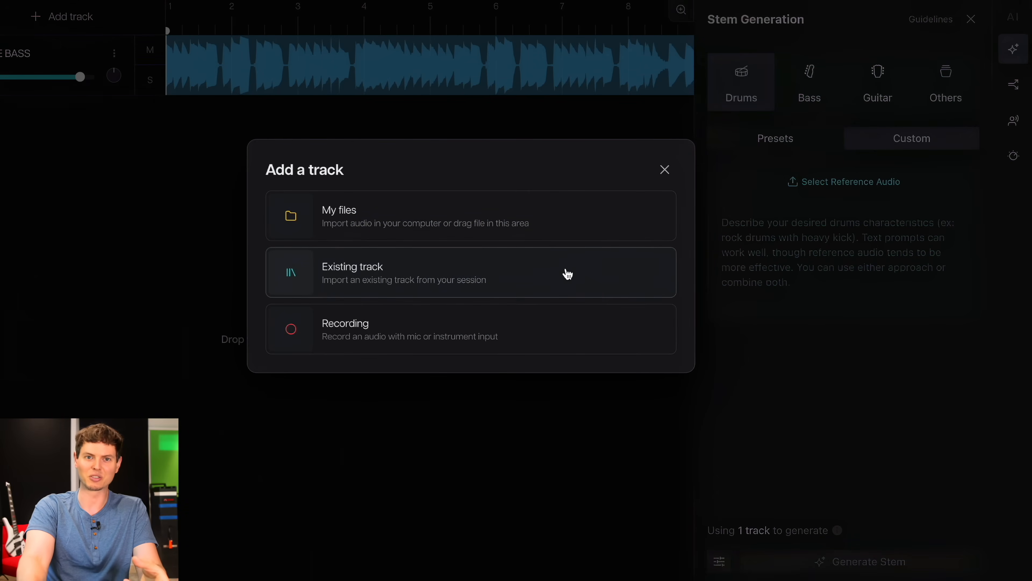
mouse_move(597, 338)
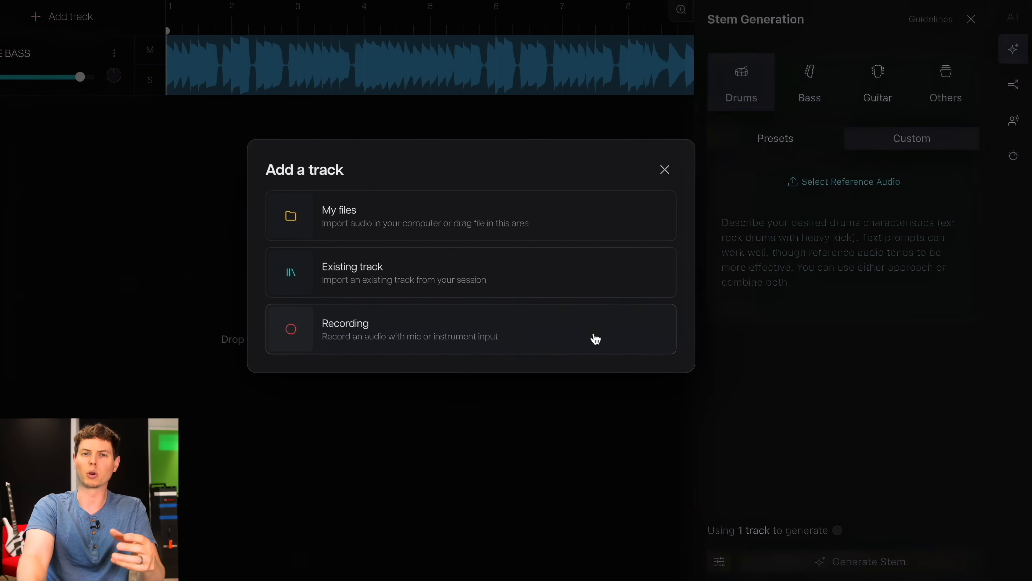
mouse_move(612, 339)
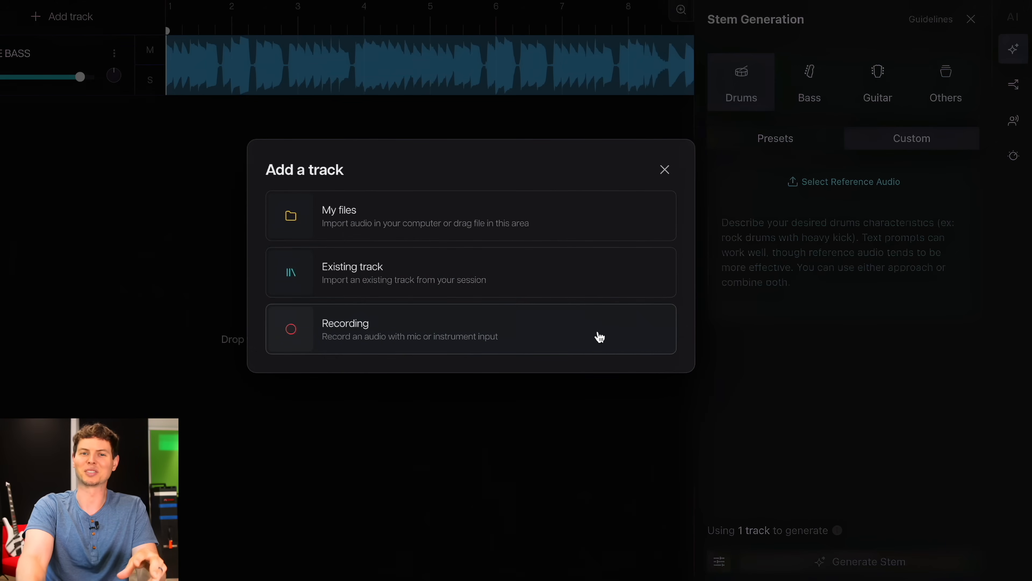
mouse_move(678, 174)
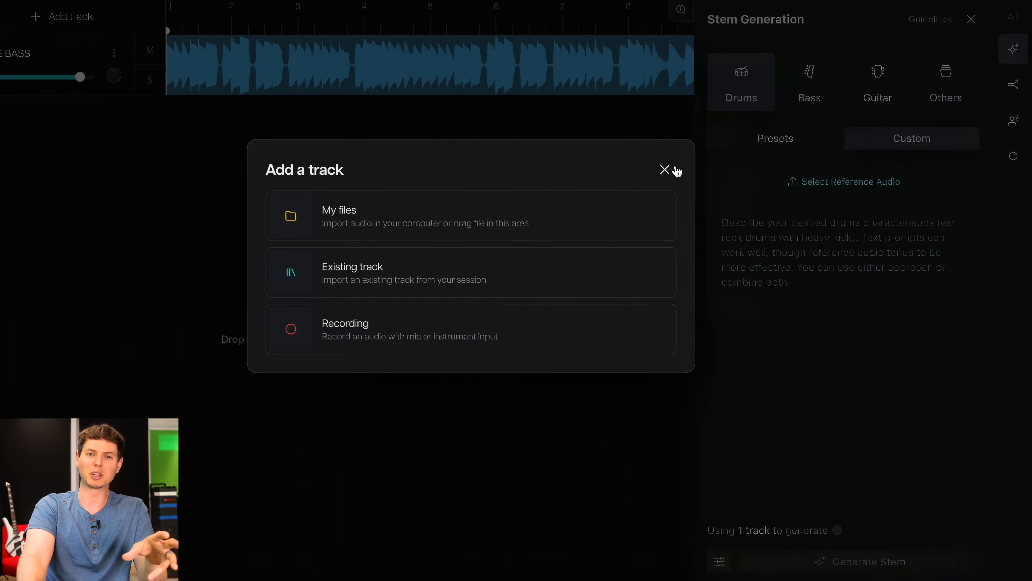
left_click(665, 170)
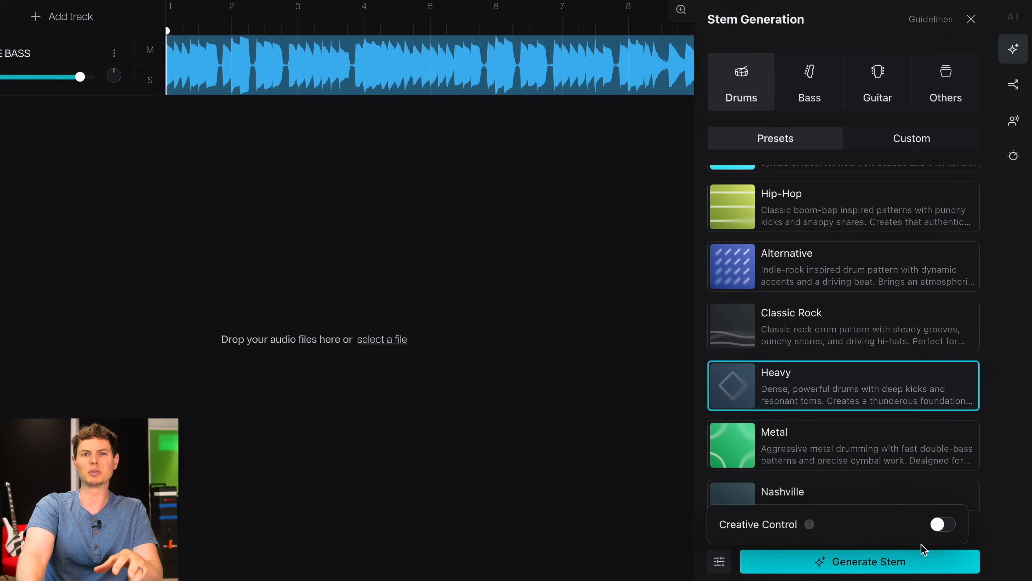
Step: Generate the Heavy Drums stem with Creative Control enabled
left_click(943, 524)
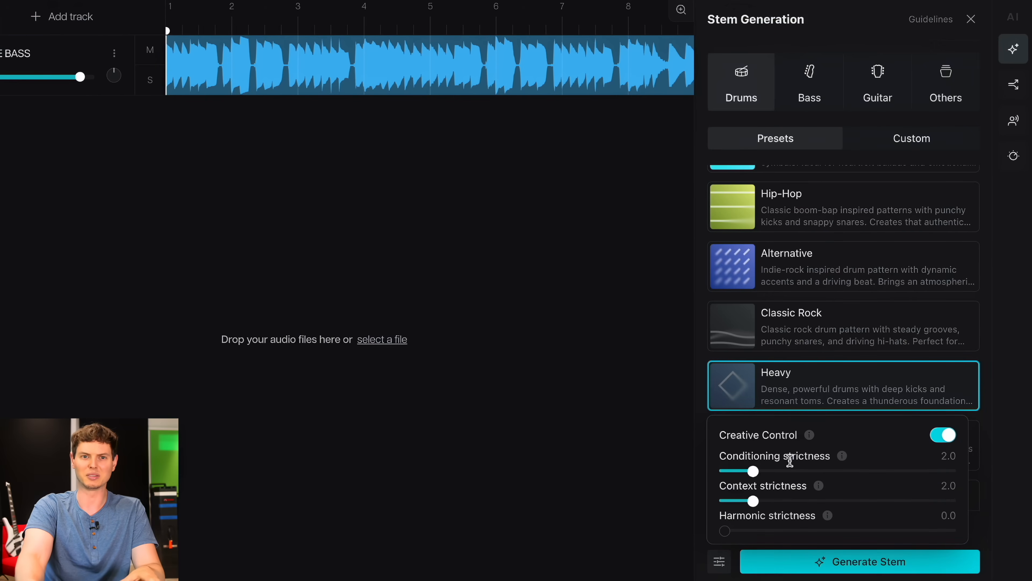
mouse_move(827, 515)
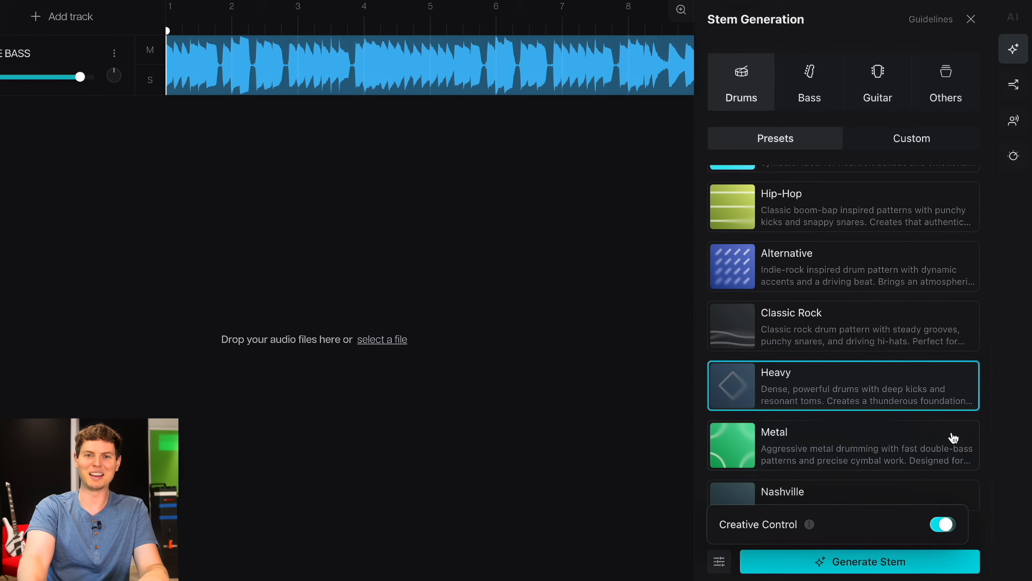
left_click(868, 561)
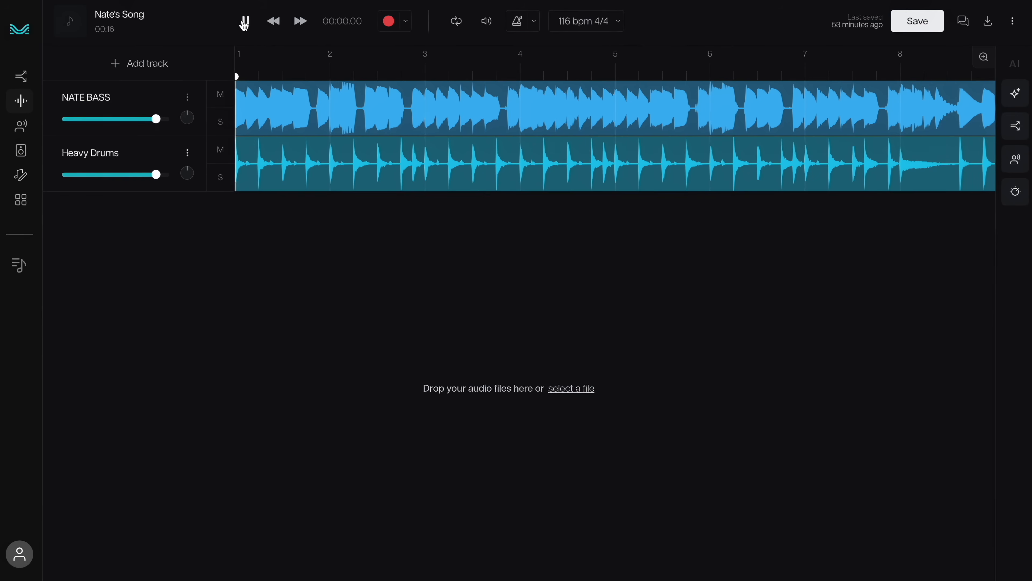
left_click(245, 21)
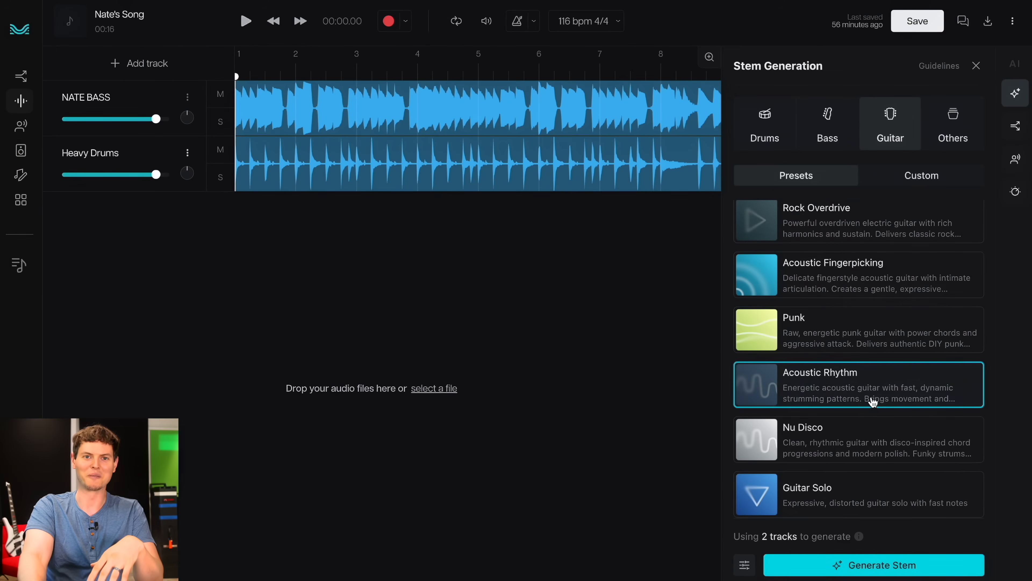
Step: Generate the Acoustic Rhythm Guitar stem, then pick the Strings preset under Others
left_click(888, 573)
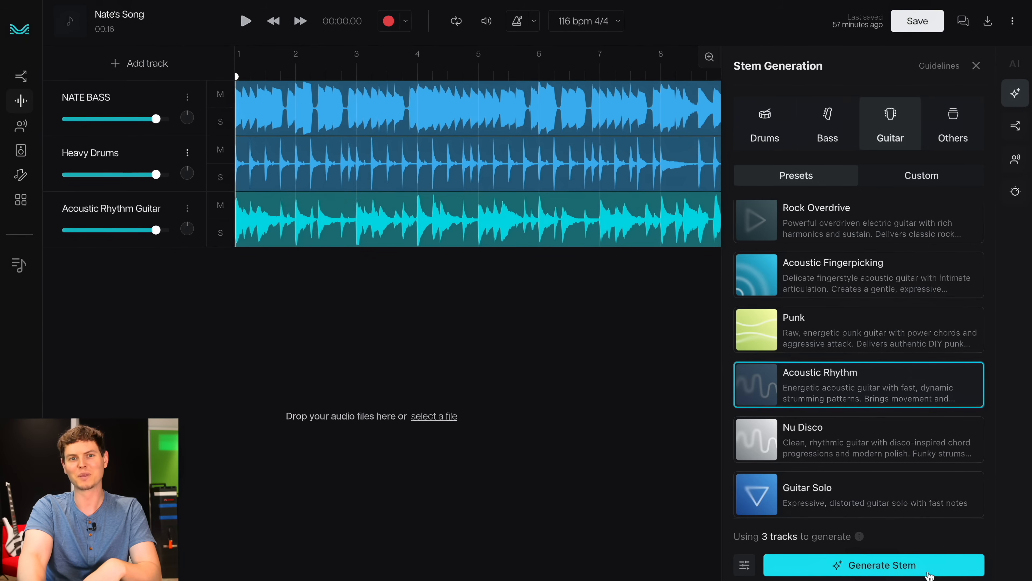
left_click(953, 124)
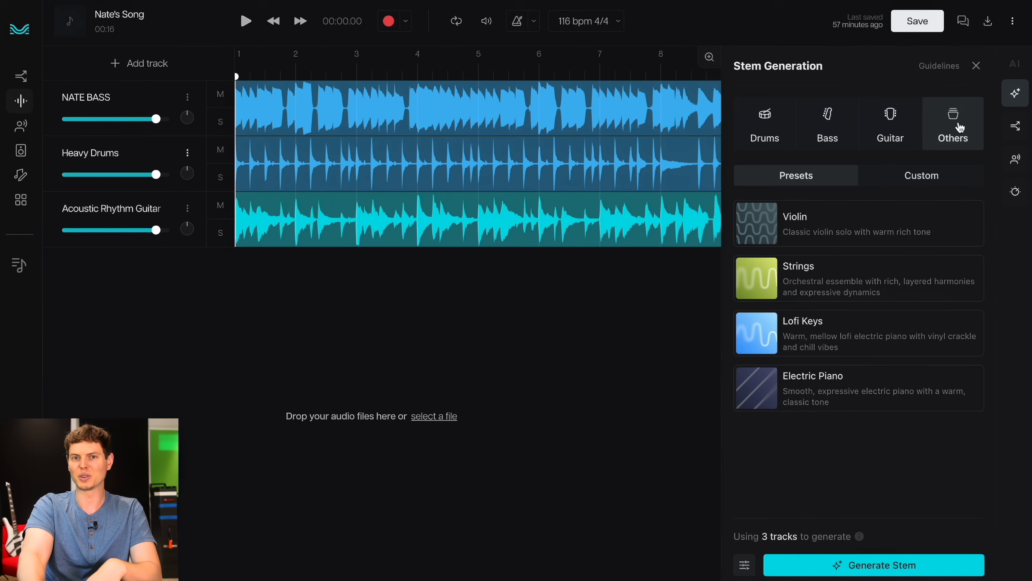
left_click(824, 273)
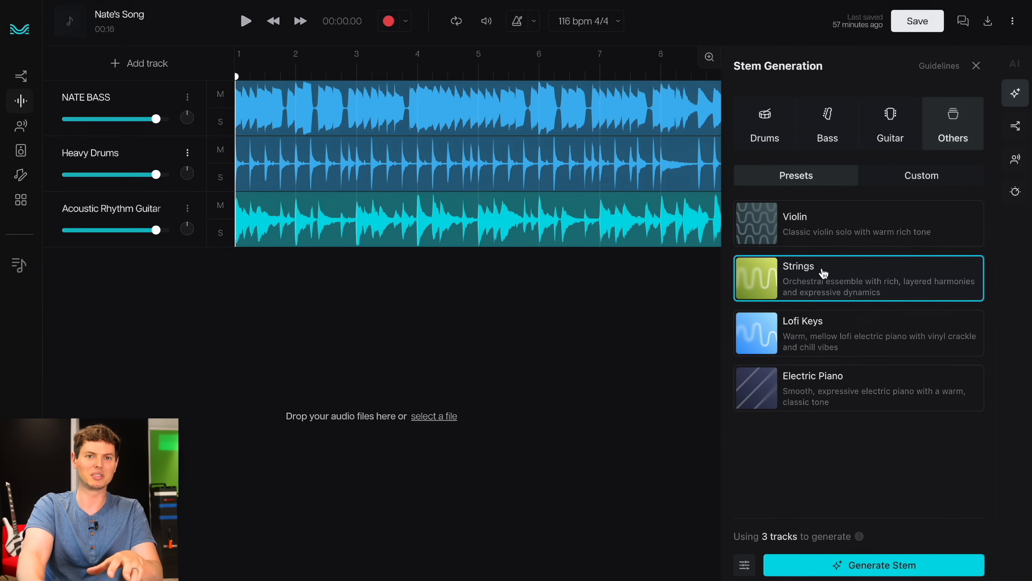
mouse_move(763, 551)
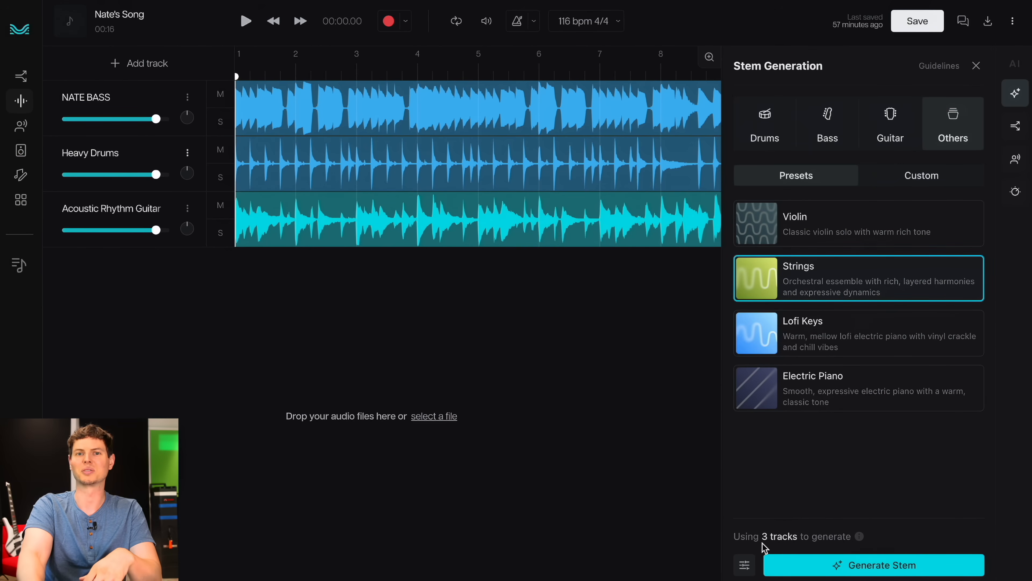
Step: Generate the Strings stem and close Stem Generation
left_click(898, 572)
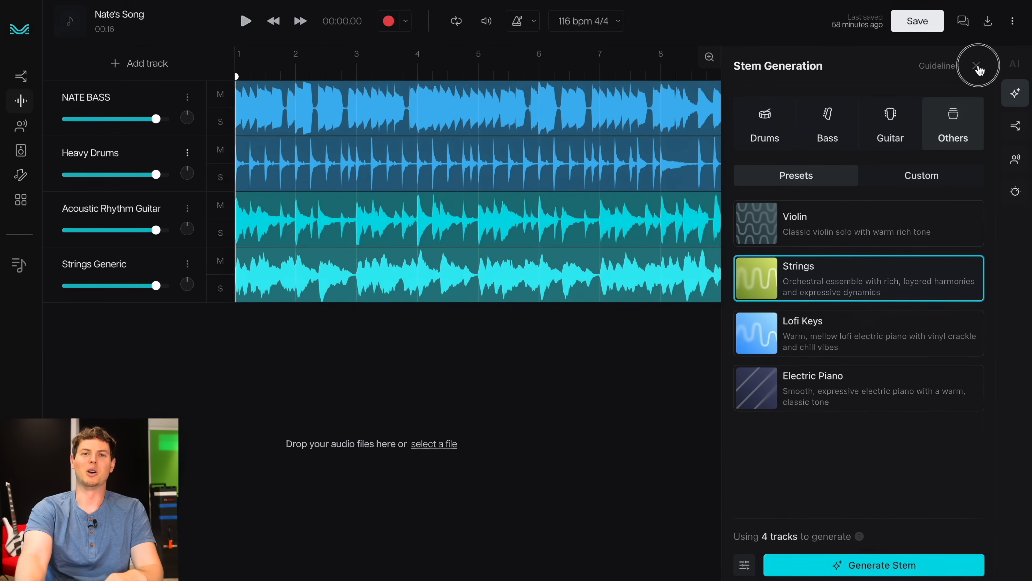
left_click(975, 64)
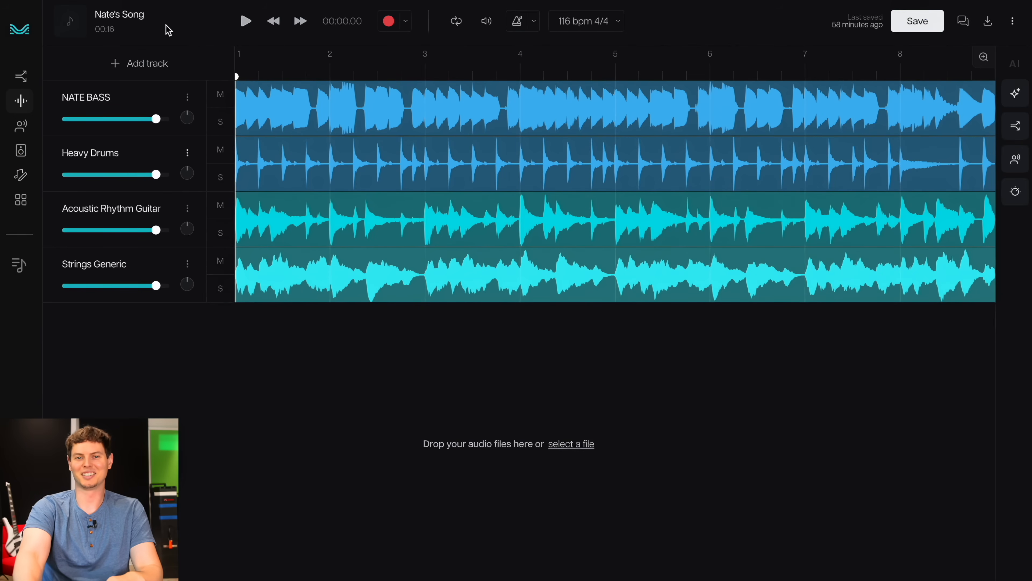
left_click(246, 22)
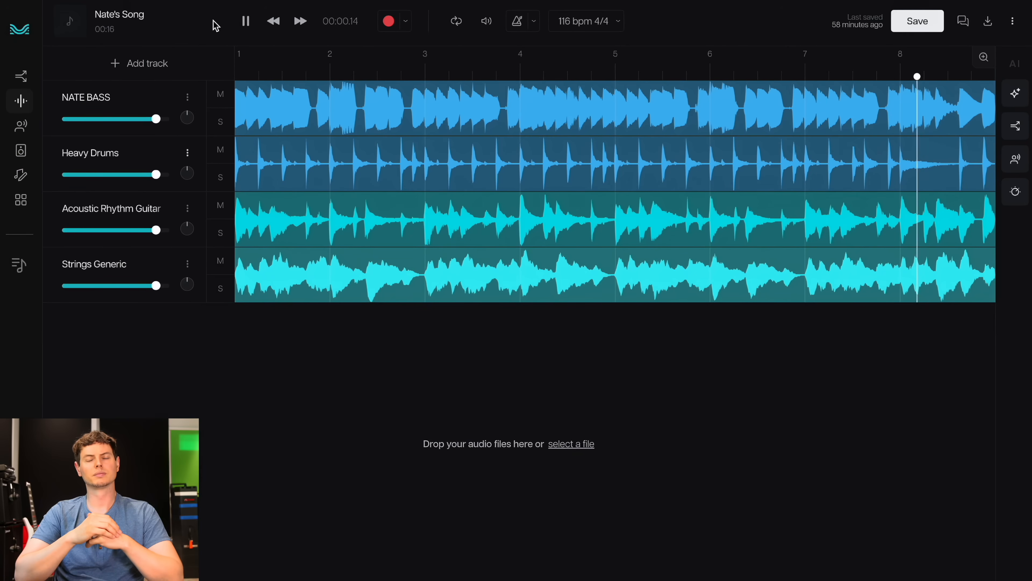
left_click(246, 22)
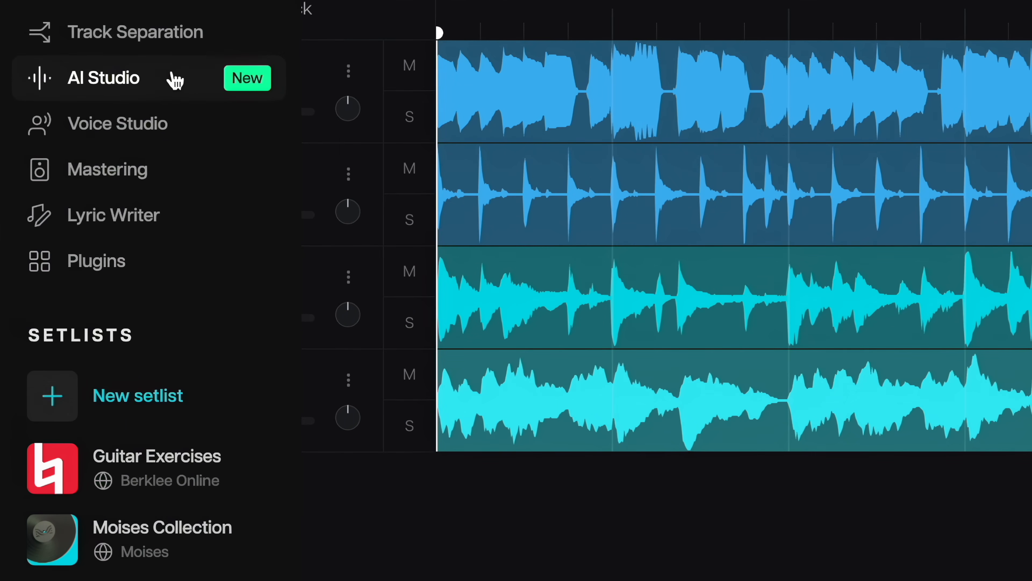
mouse_move(192, 216)
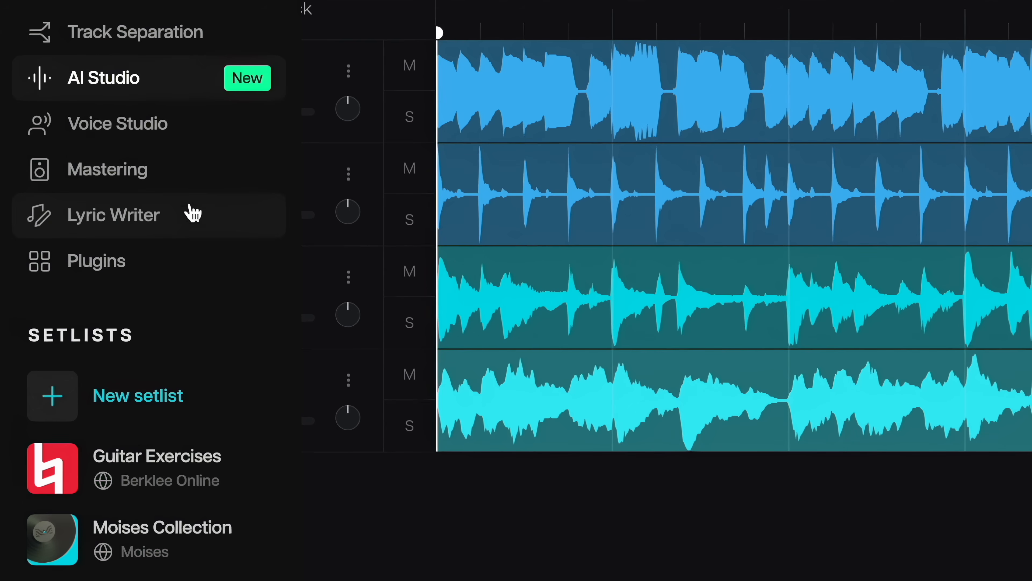
mouse_move(224, 366)
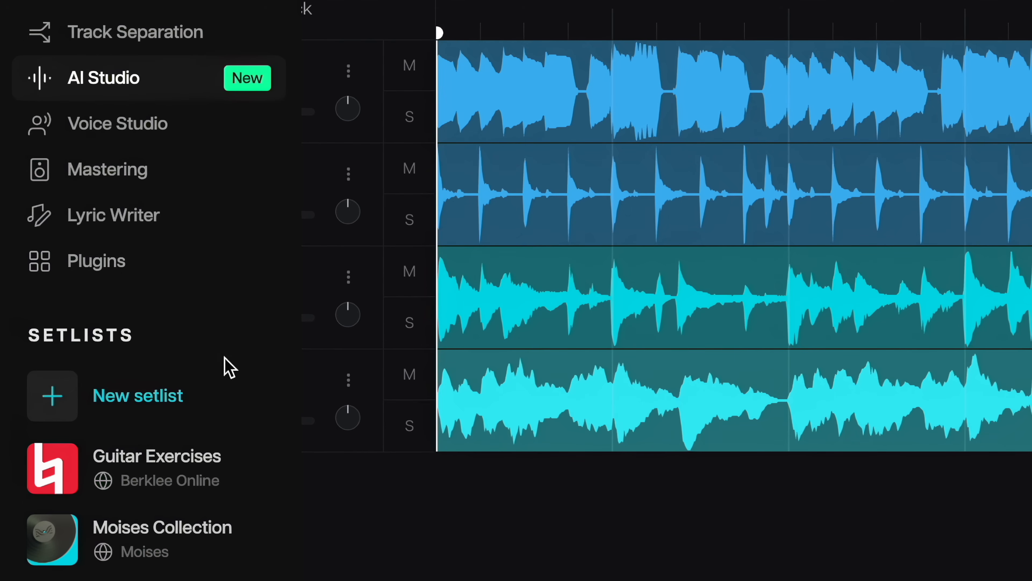